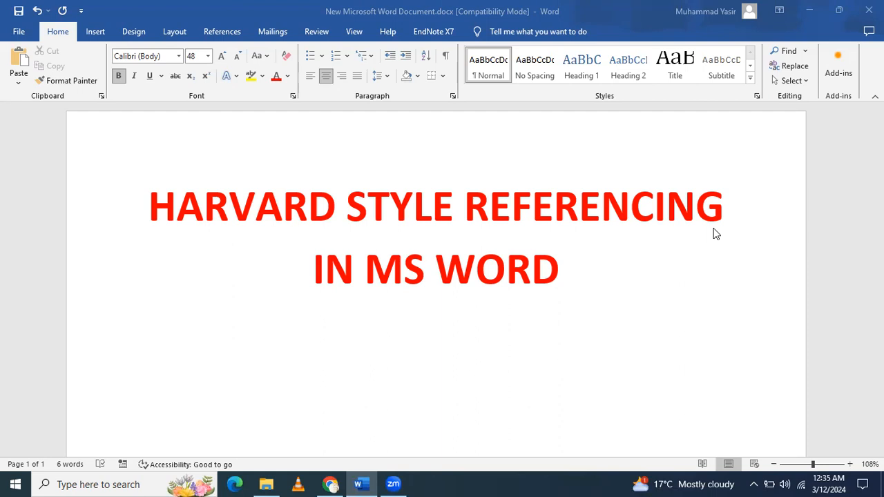
Return to Chrome's Google Scholar page and search for 'diet plan'
left_click(562, 269)
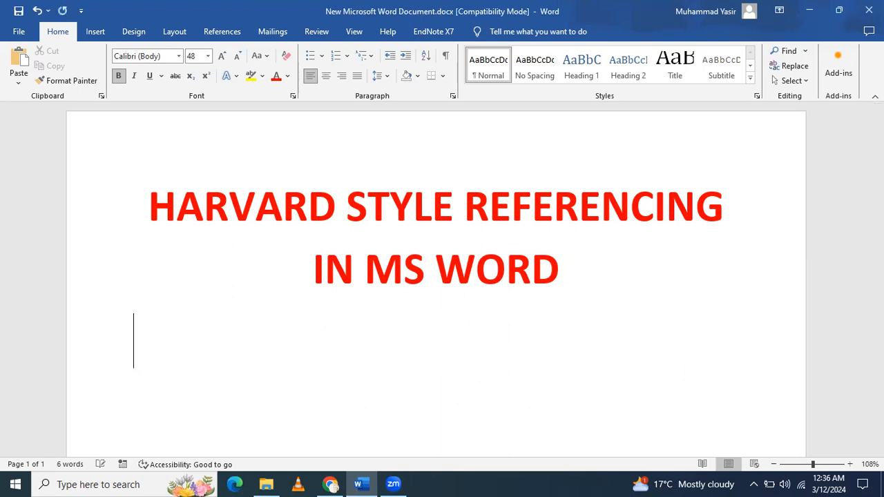
mouse_move(338, 482)
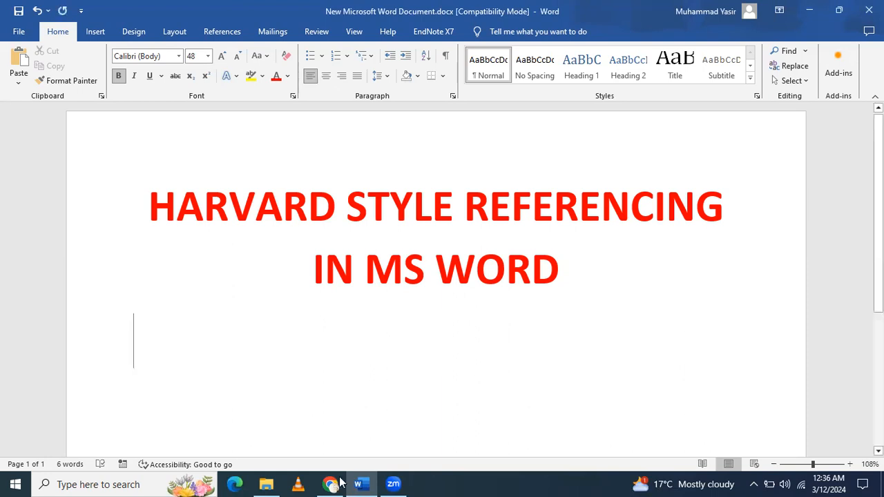
left_click(330, 484)
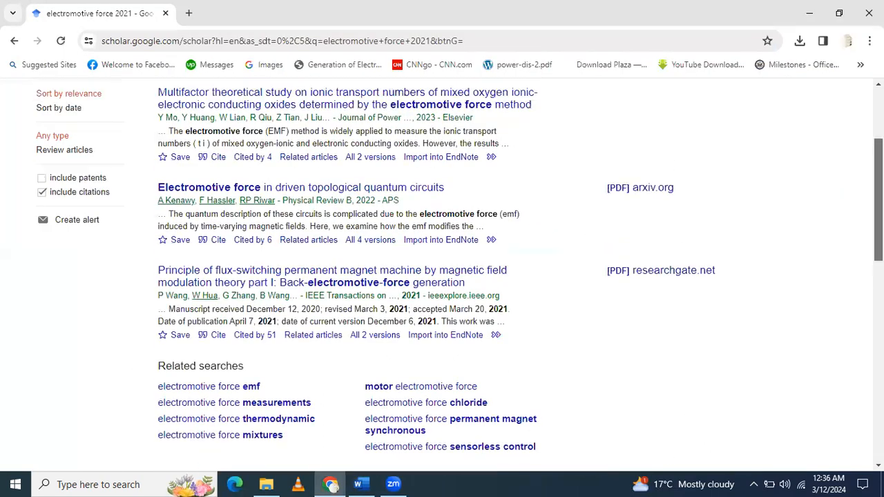
left_click(331, 100)
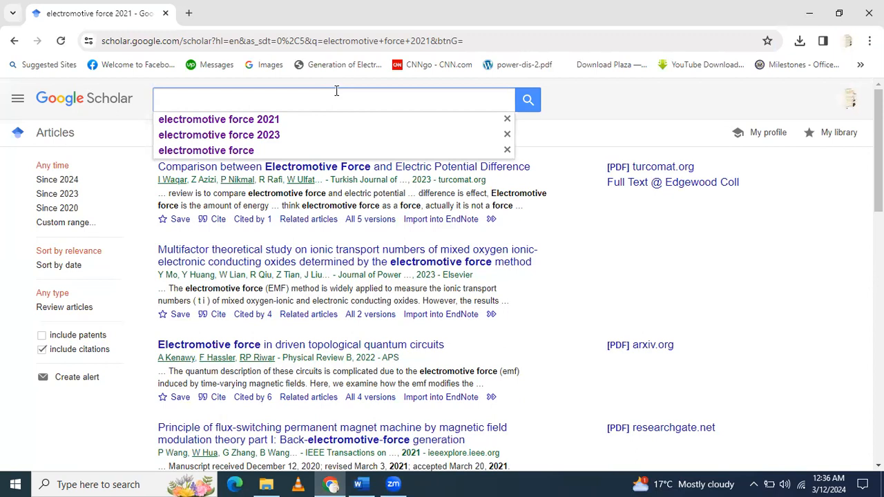
type("diet plan")
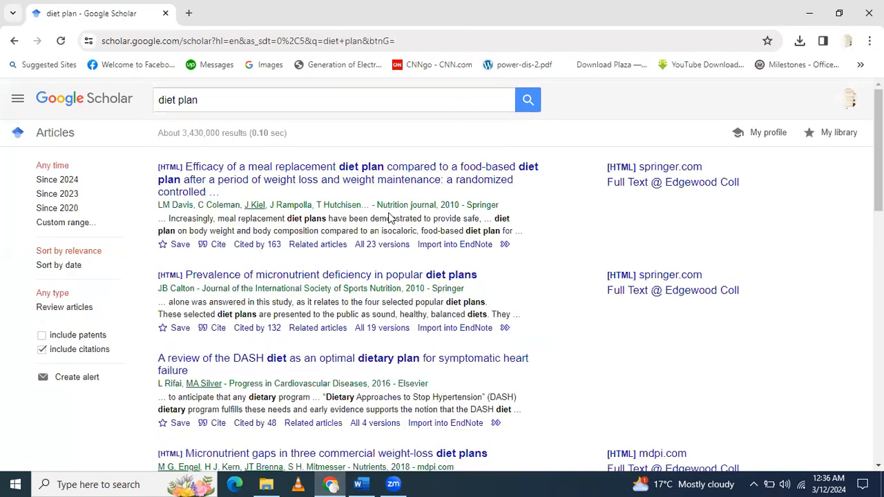
mouse_move(397, 173)
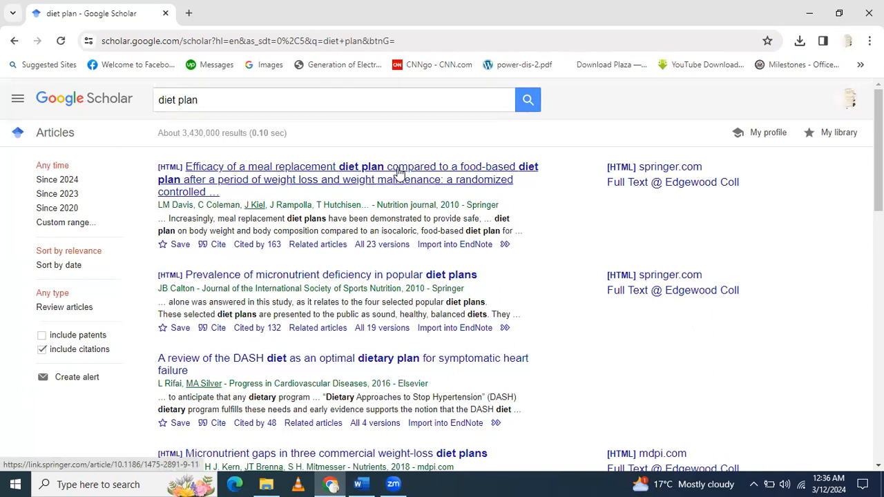
mouse_move(470, 240)
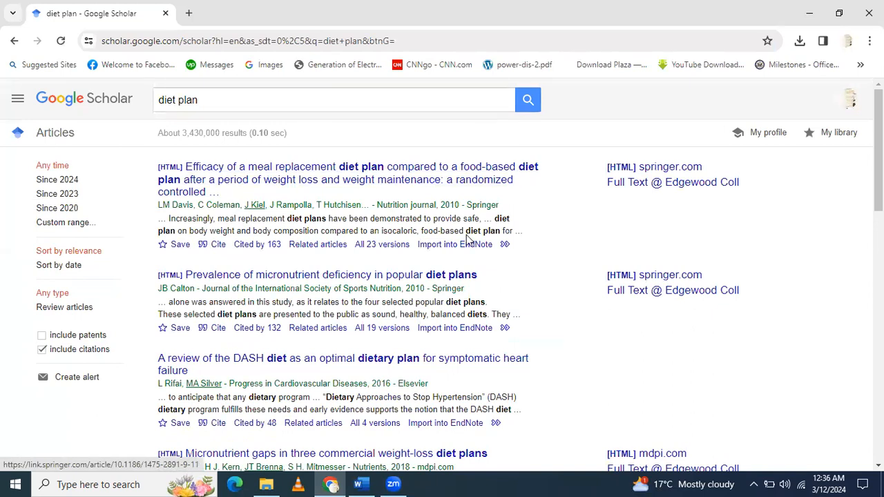
mouse_move(455, 244)
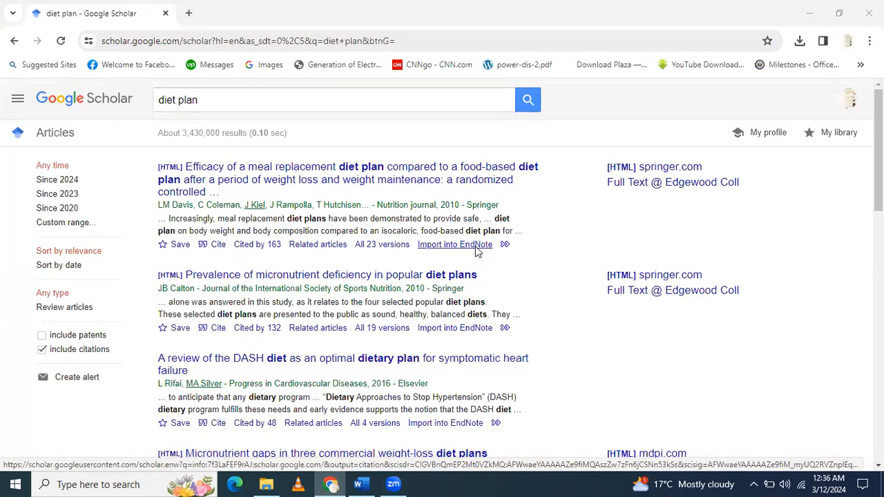
Export the top 'diet plan' result as an EndNote file, save it and open it
left_click(455, 244)
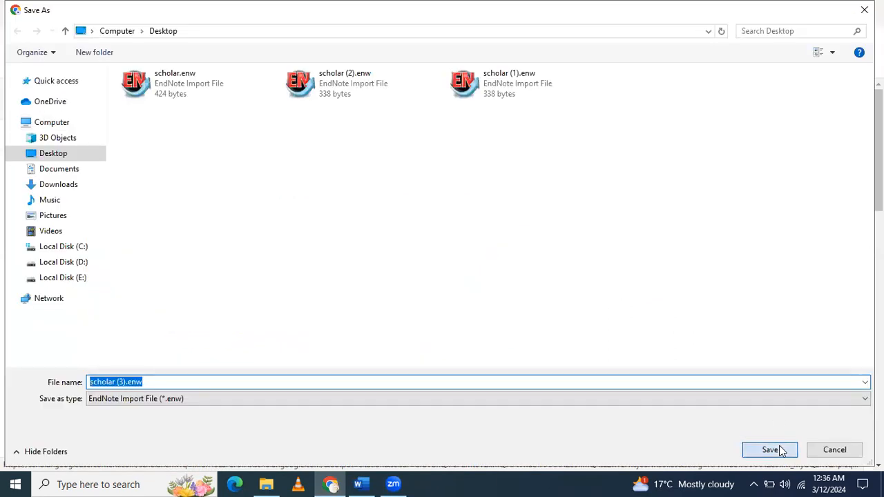
left_click(769, 450)
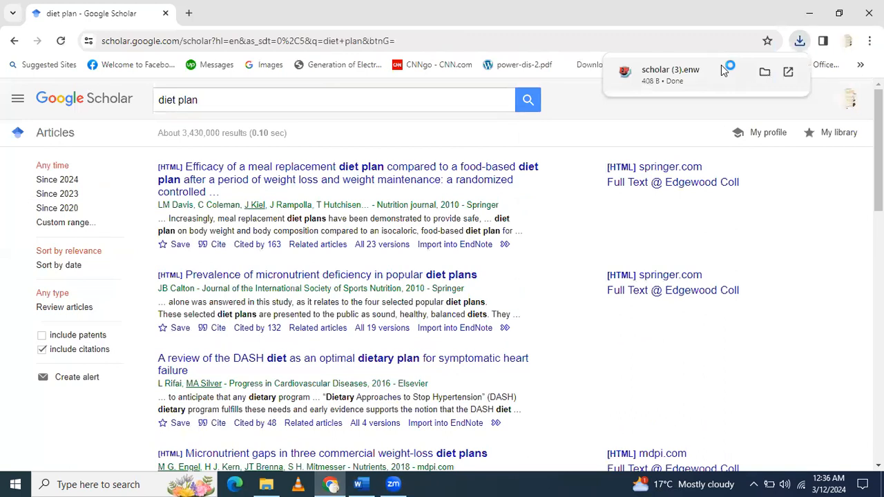
left_click(670, 69)
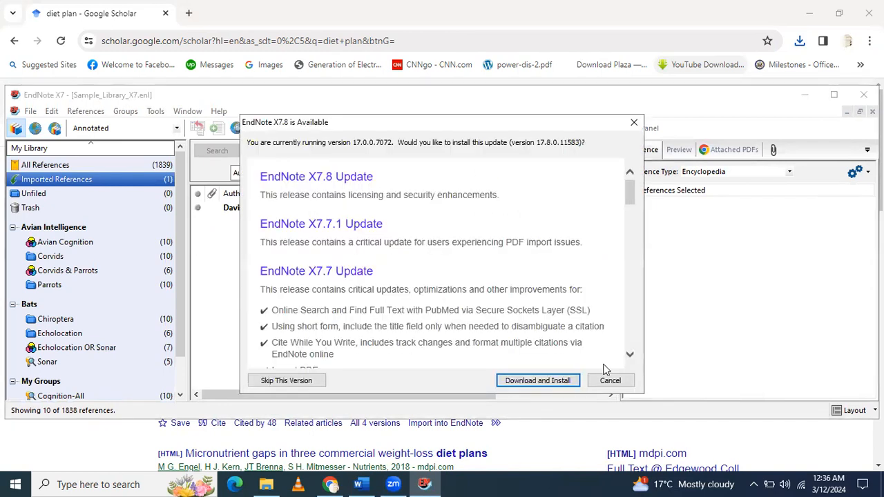
Decline the EndNote update and select the imported Davis 2010 reference
left_click(610, 381)
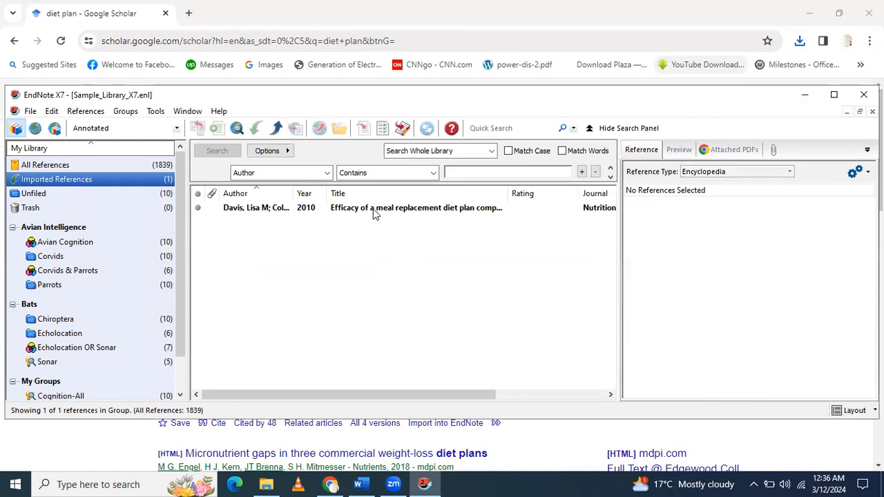
left_click(373, 207)
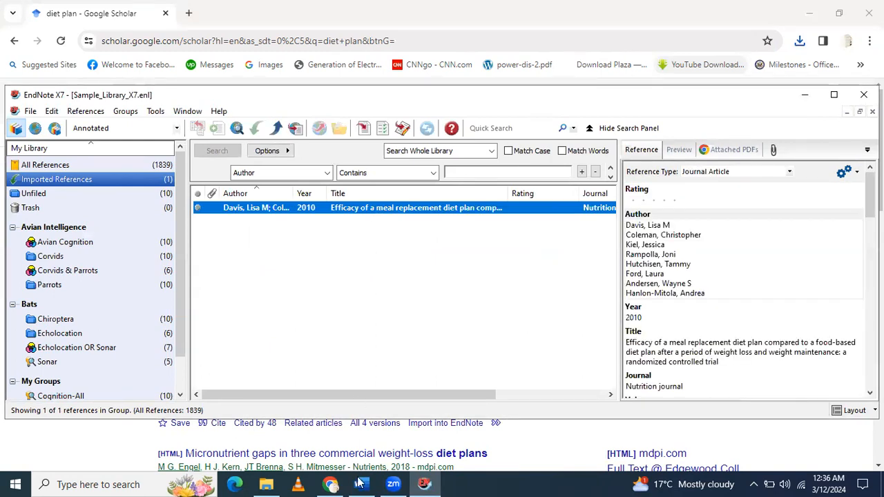
Type an 'Alt+2' note line under the title and insert the Davis reference as citation [1]
left_click(361, 484)
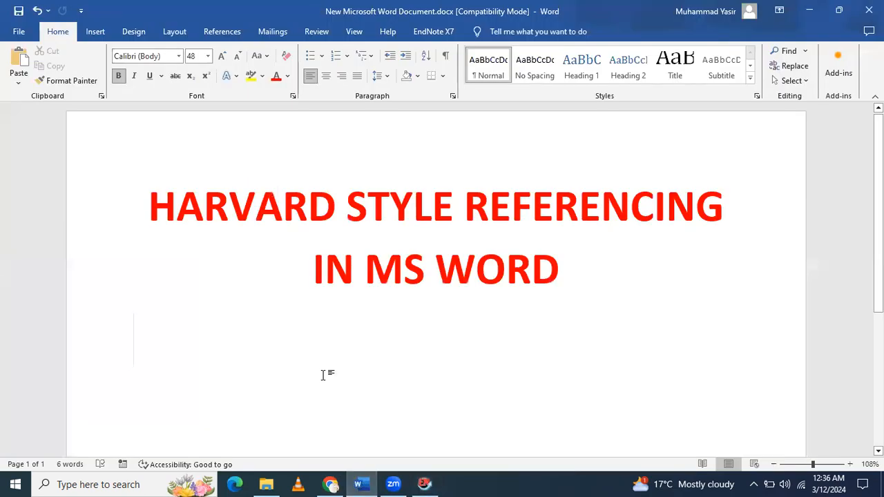
type("A")
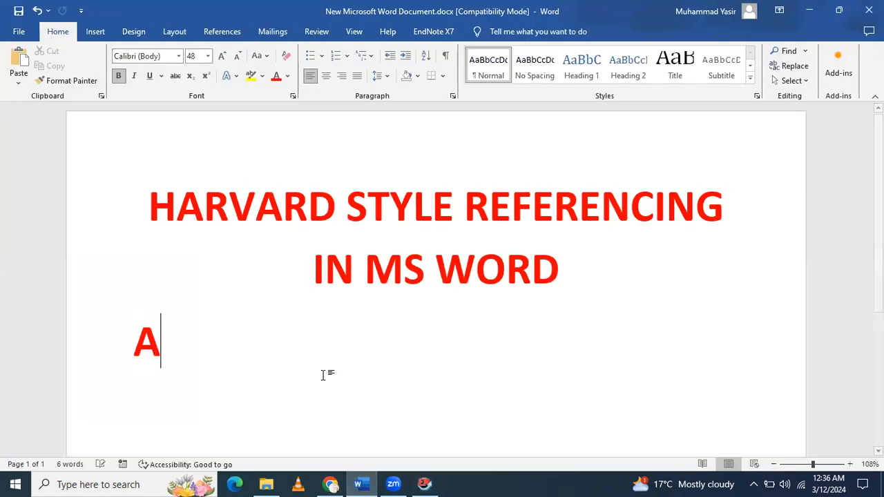
type("lt+")
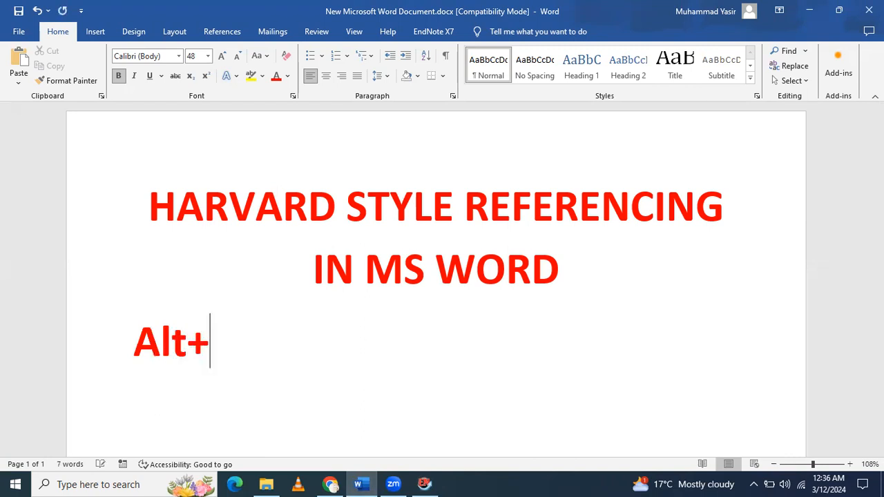
type("2")
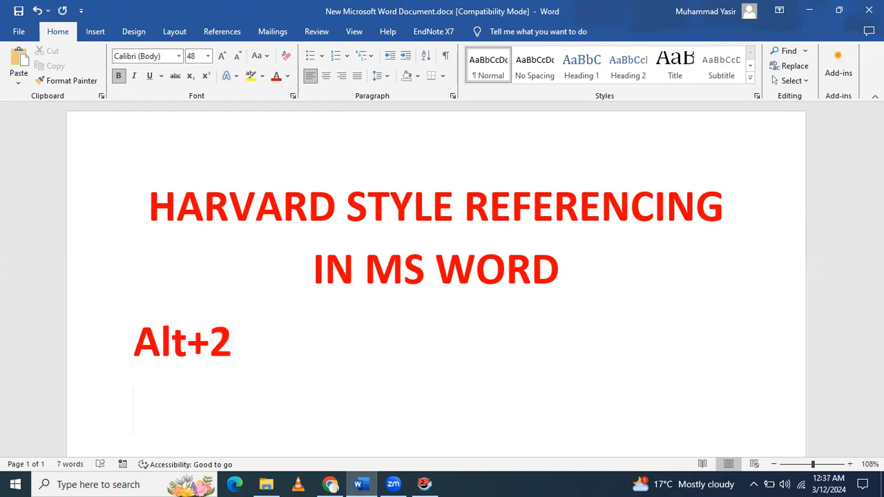
left_click(323, 376)
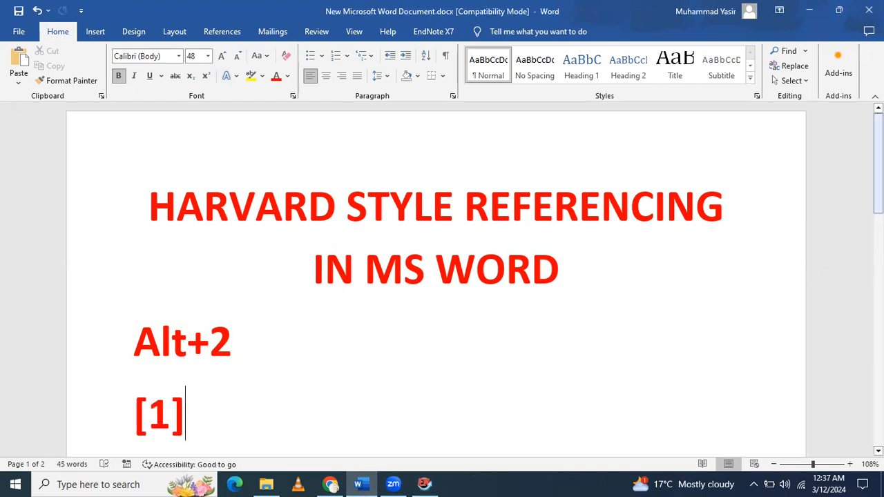
scroll("down", 3)
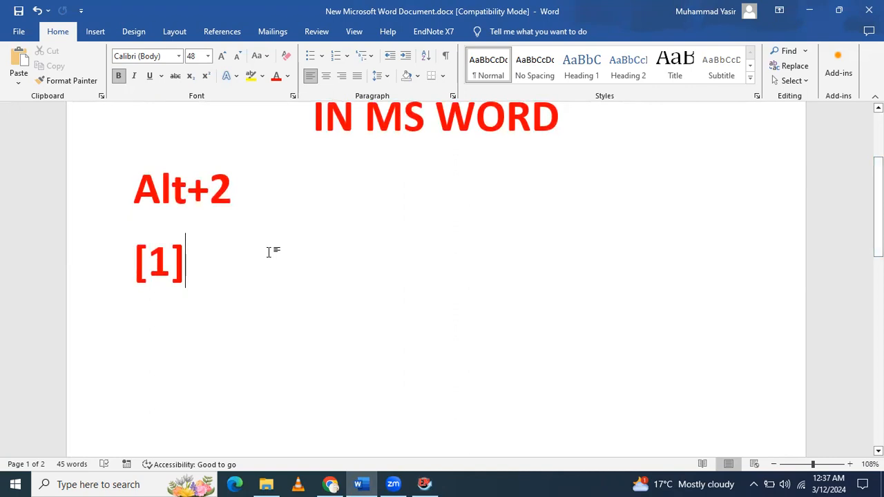
mouse_move(433, 31)
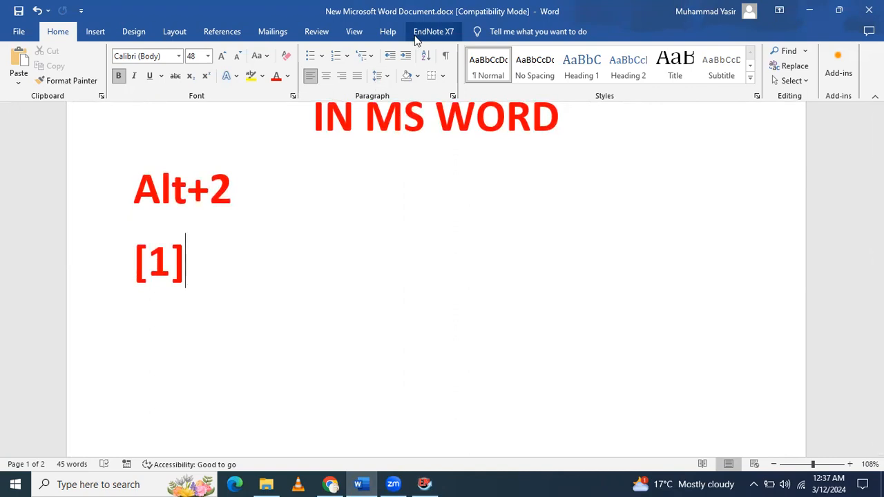
Switch the EndNote X7 citation style to Harvard, then select the (Davis et al., 2010) citation
left_click(433, 31)
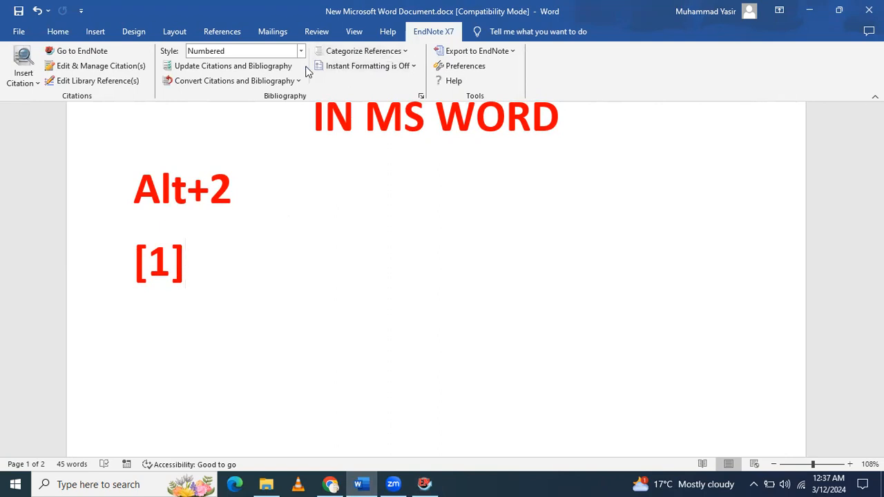
left_click(301, 50)
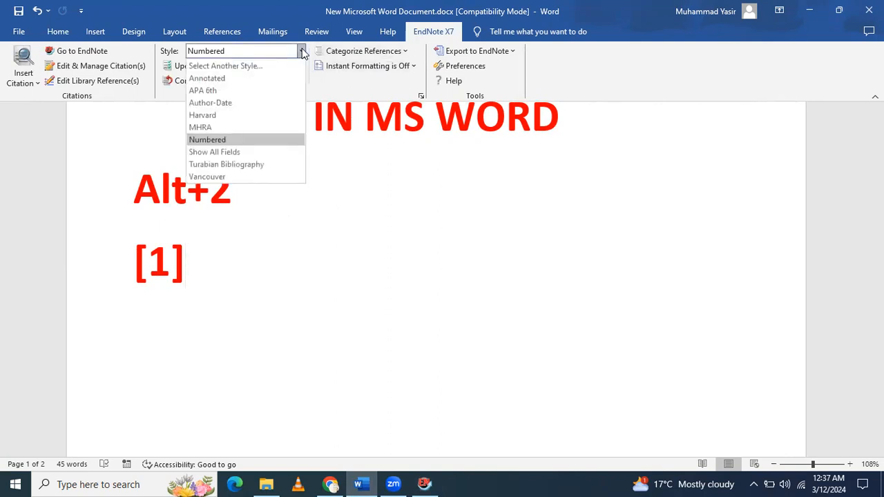
left_click(203, 115)
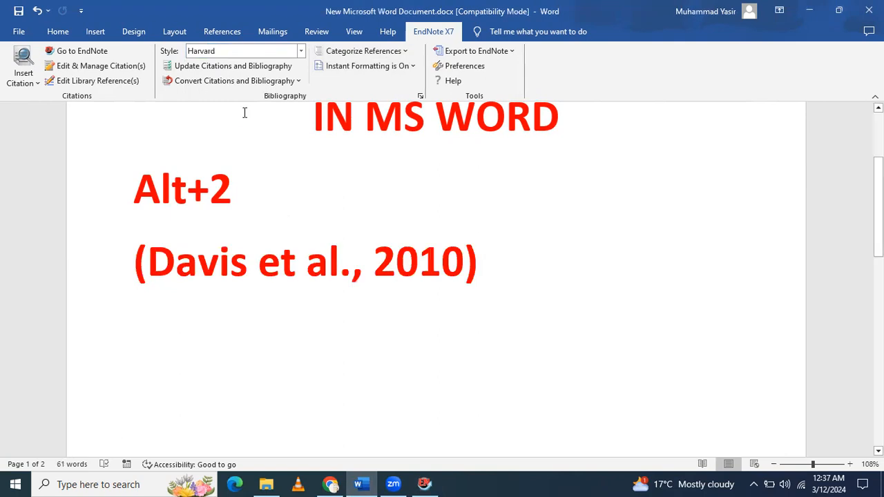
mouse_move(207, 269)
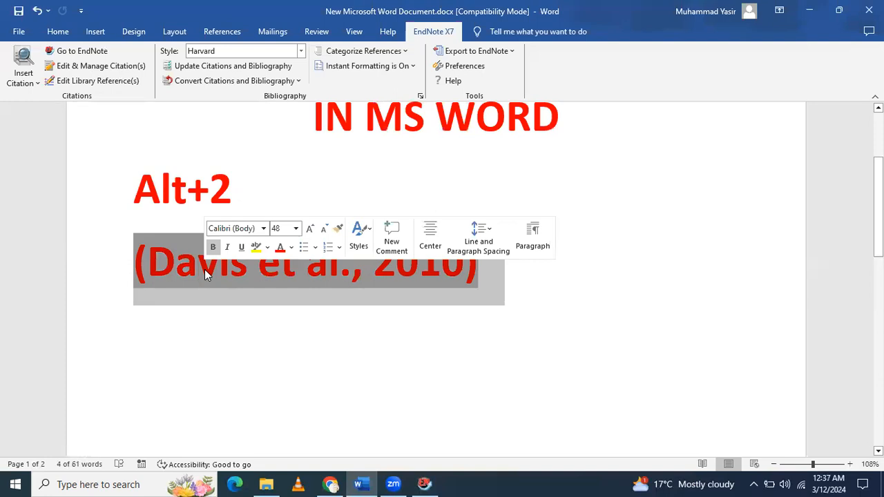
left_click(232, 188)
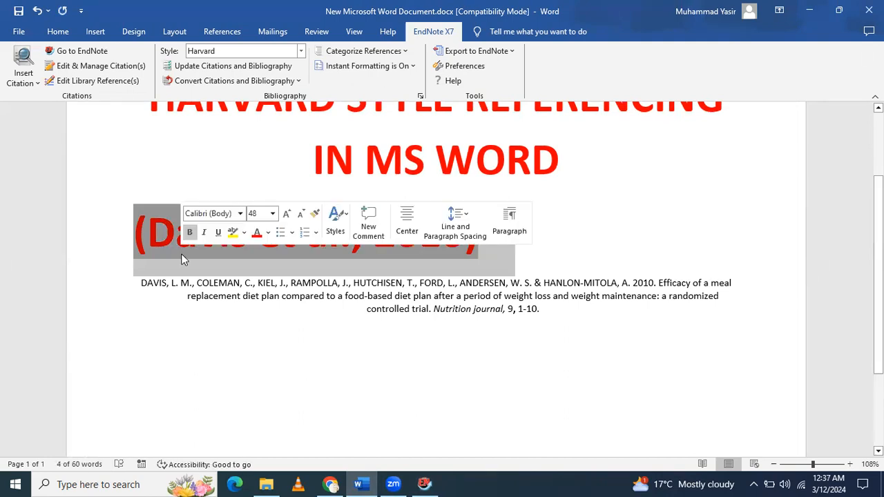
Type a 'REFERENCES:' heading after the Davis citation, above the bibliography entry
left_click(539, 233)
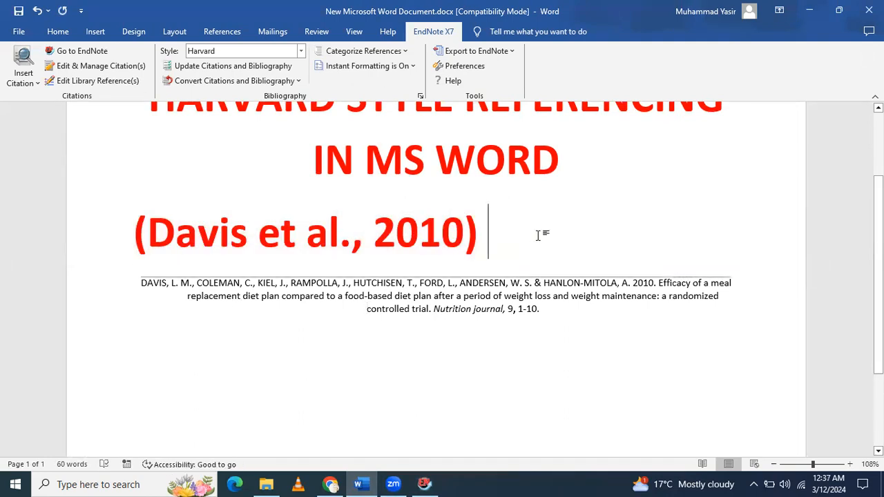
type("F")
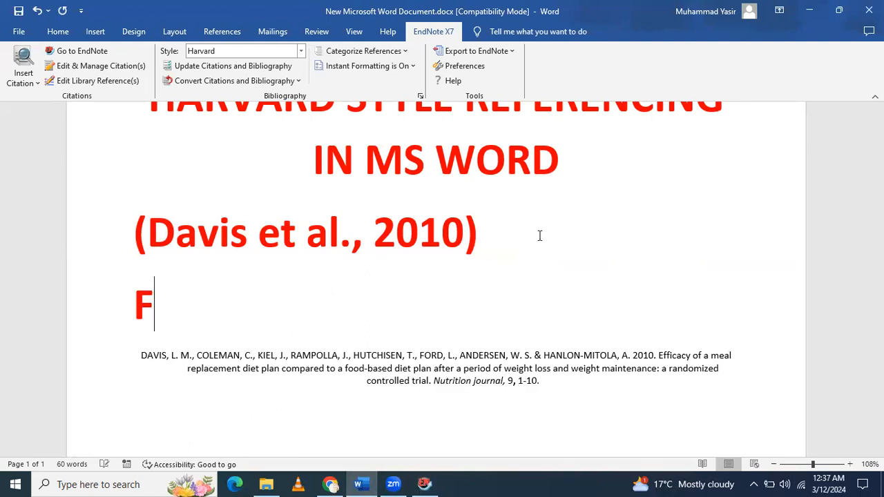
type("R")
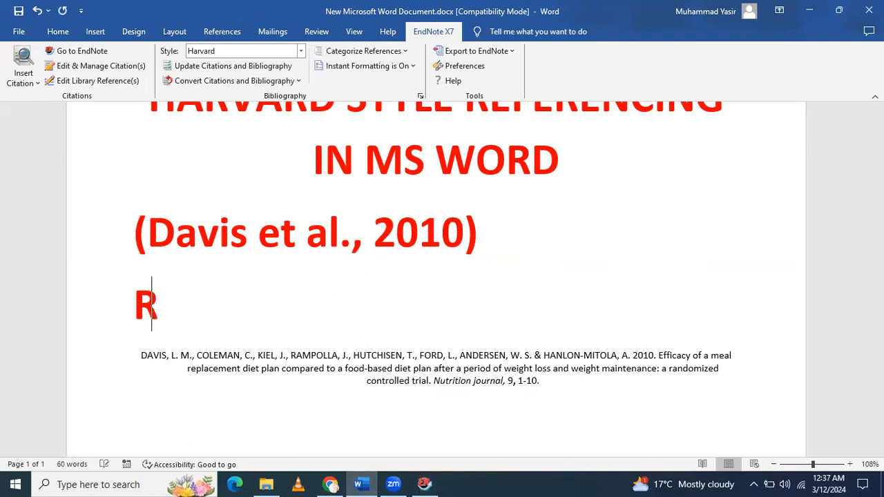
type("EFEREN")
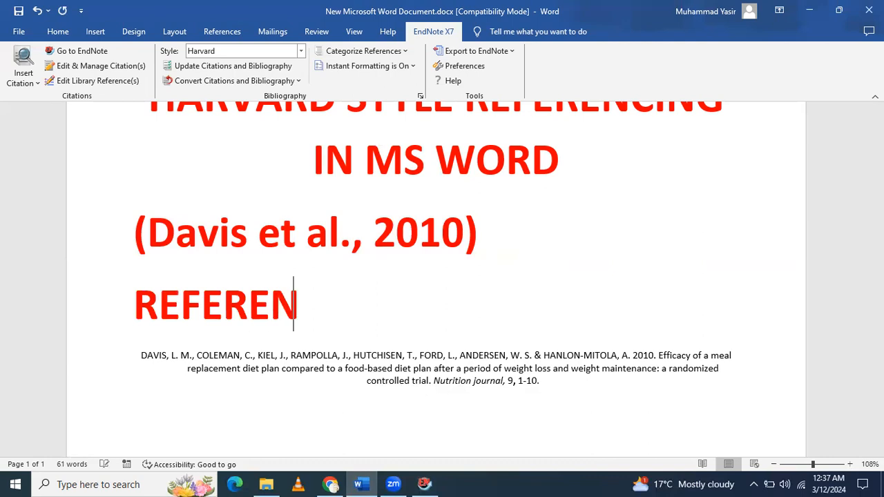
type("CES:")
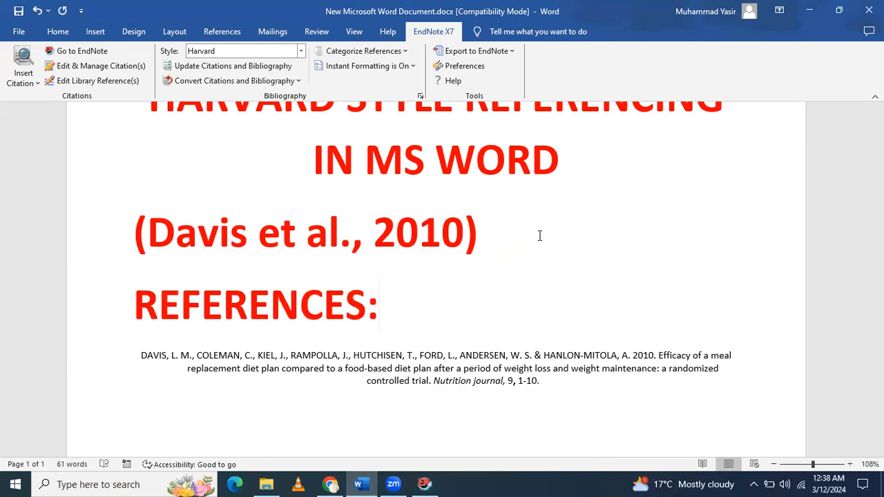
left_click(379, 304)
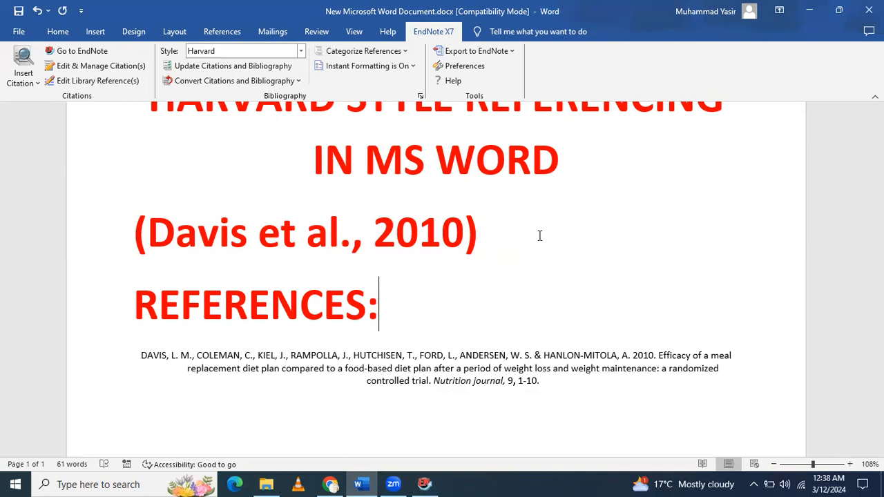